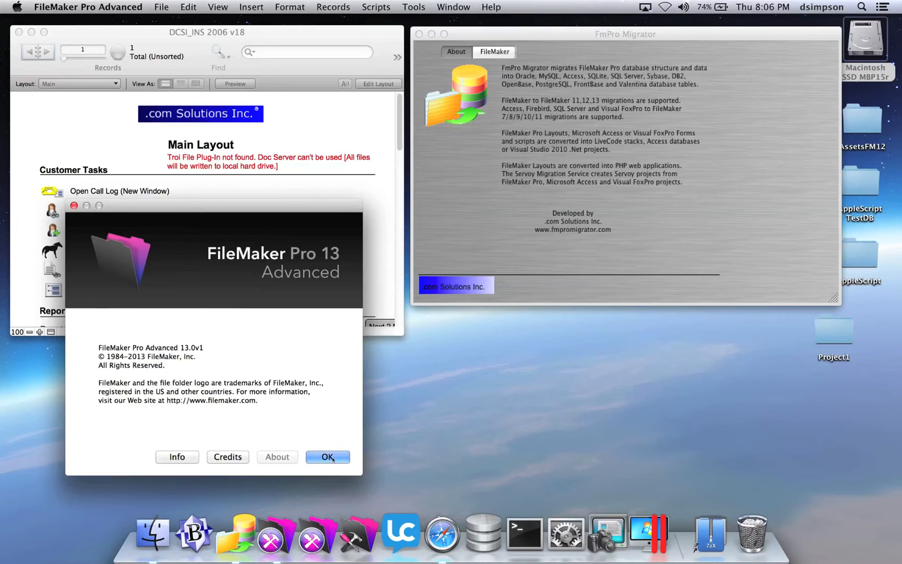
Dismiss the About FileMaker Pro 13 Advanced version window
{"action": "left_click", "coordinate": [328, 456]}
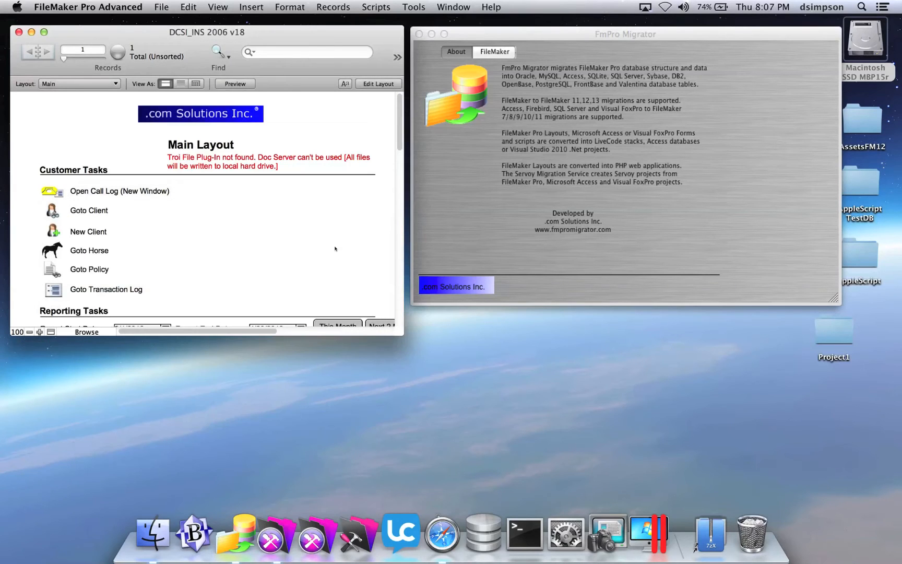
{"action": "mouse_move", "coordinate": [441, 220]}
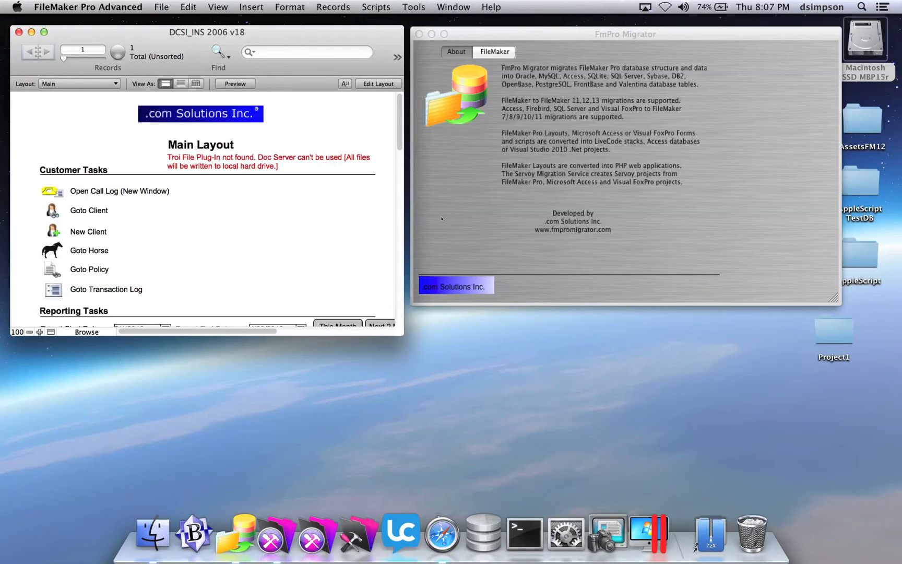
{"action": "mouse_move", "coordinate": [514, 93]}
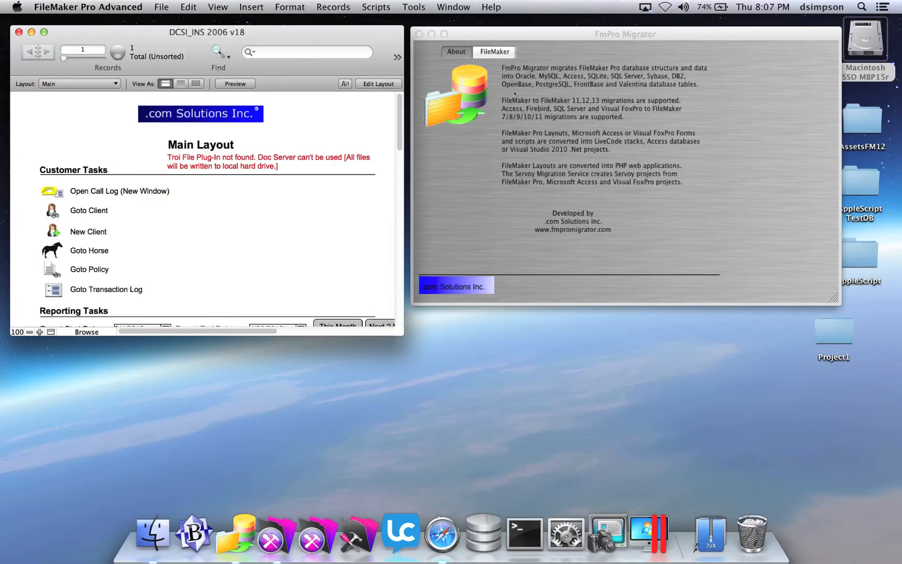
Set the FileMaker output directory to Desktop/Project1 and choose MySQL as destination
{"action": "left_click", "coordinate": [625, 34]}
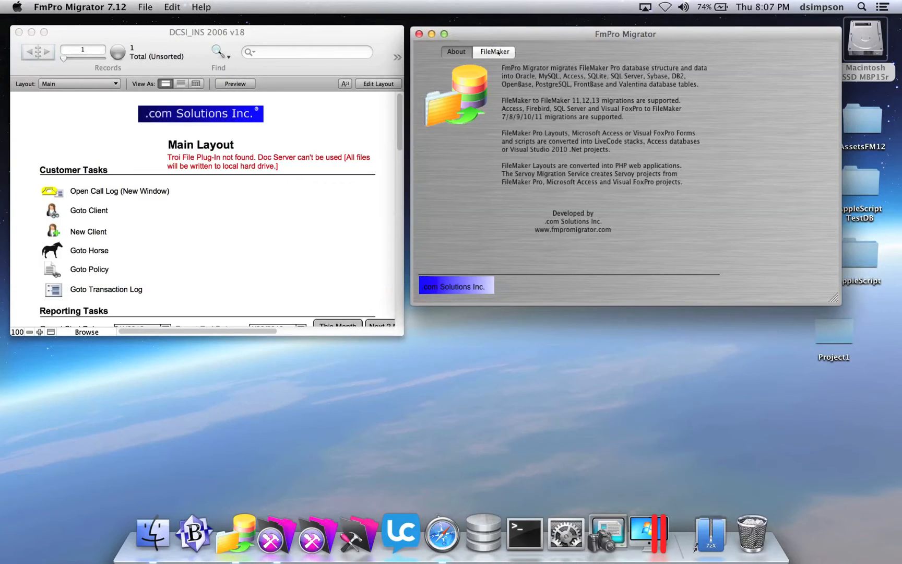
{"action": "left_click", "coordinate": [494, 51]}
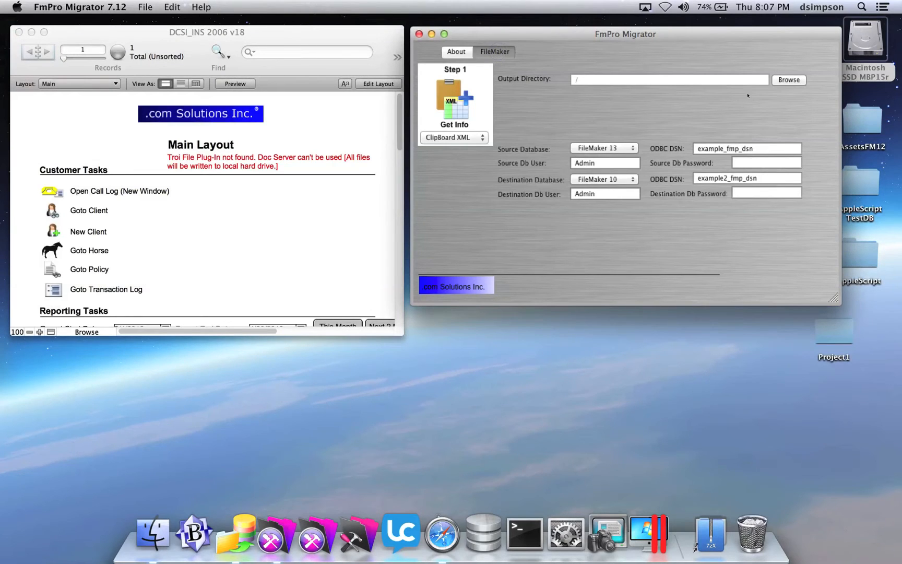
{"action": "left_click", "coordinate": [789, 80]}
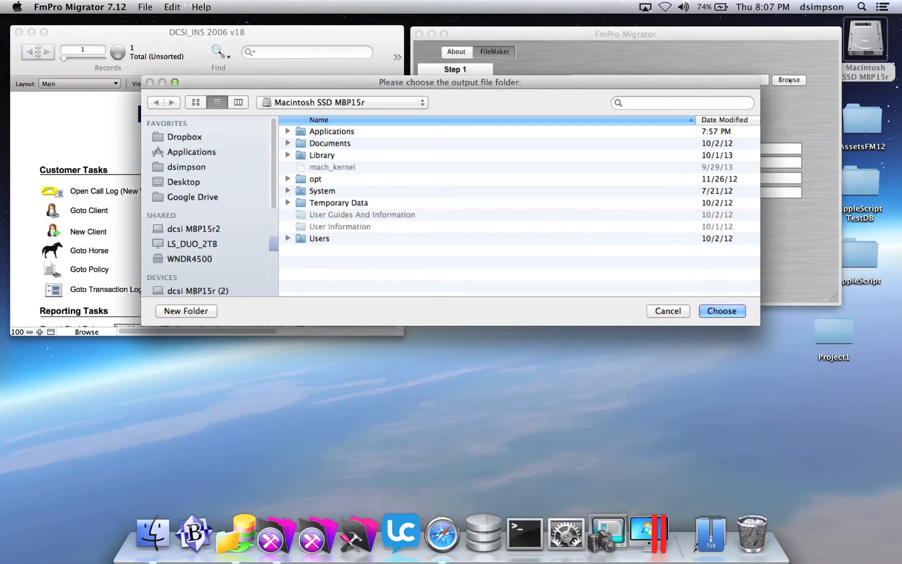
{"action": "left_click", "coordinate": [185, 181]}
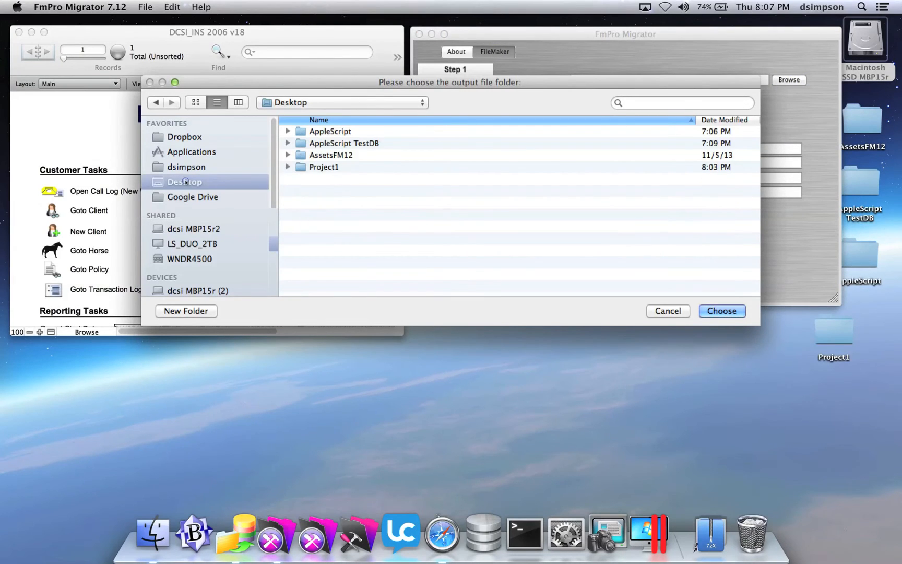
{"action": "double_click", "coordinate": [324, 167]}
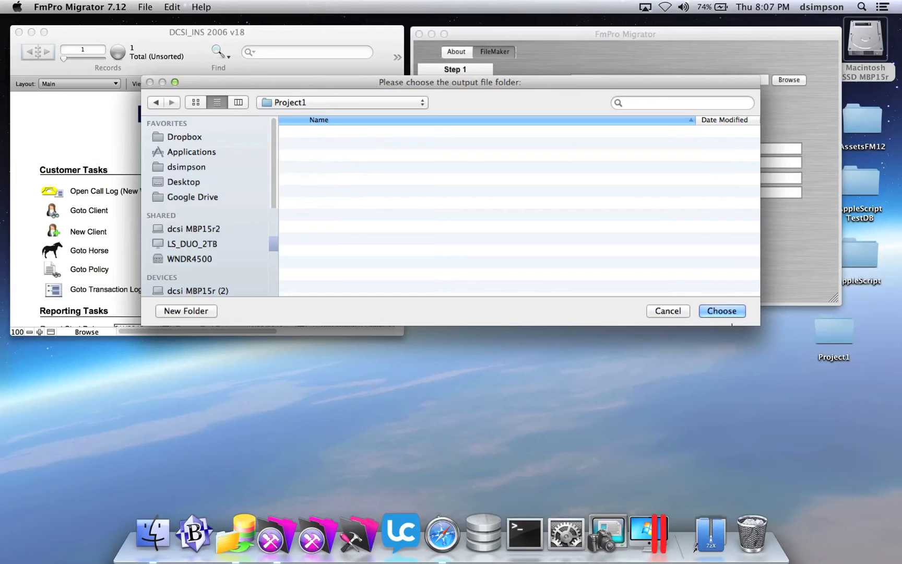
{"action": "left_click", "coordinate": [722, 310]}
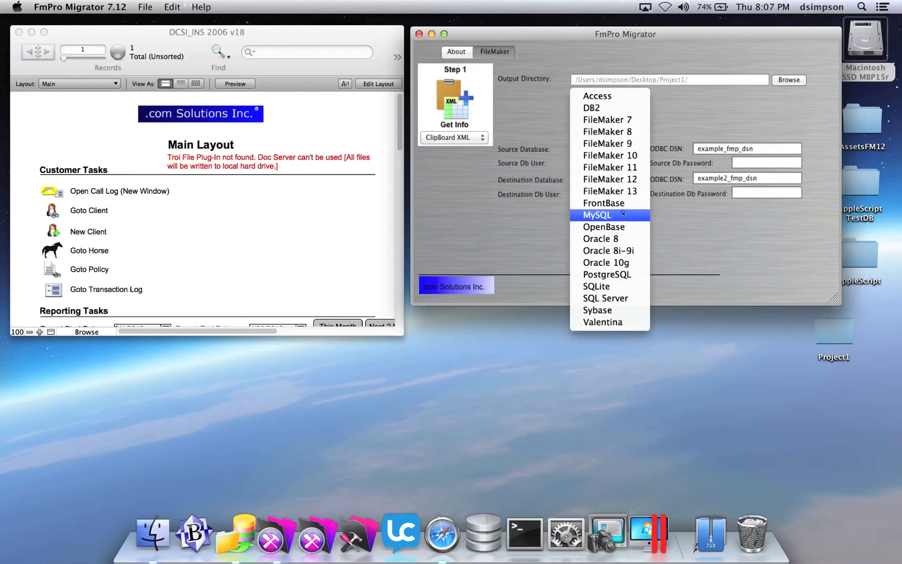
{"action": "left_click", "coordinate": [599, 215]}
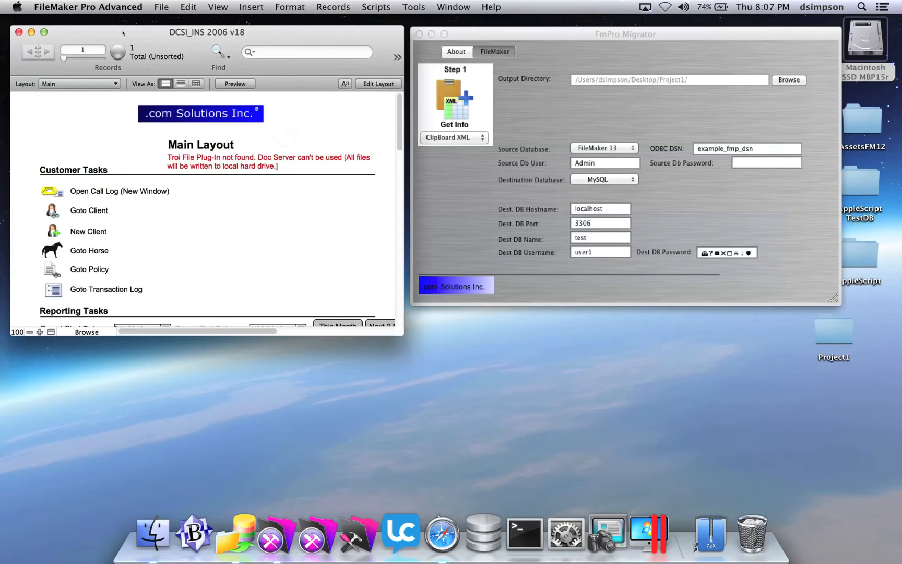
Review DCSI_INS 2006 v18's 34 tables in Manage Database, then close it
{"action": "left_click", "coordinate": [162, 6]}
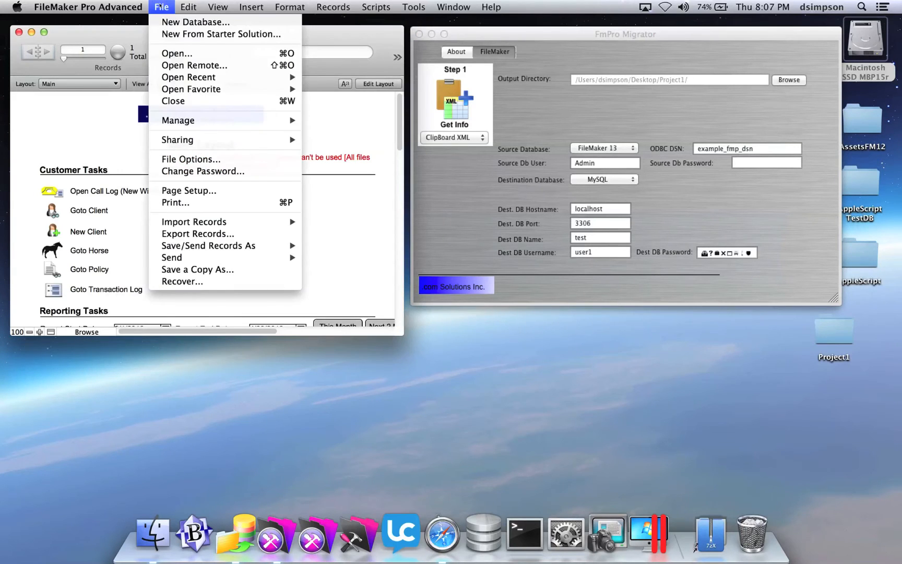
{"action": "mouse_move", "coordinate": [178, 120]}
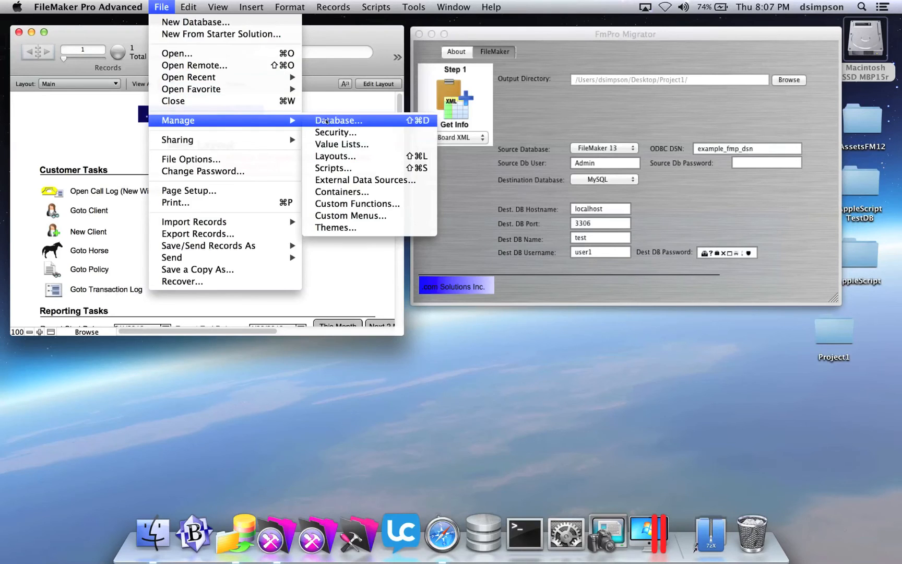
{"action": "left_click", "coordinate": [339, 120]}
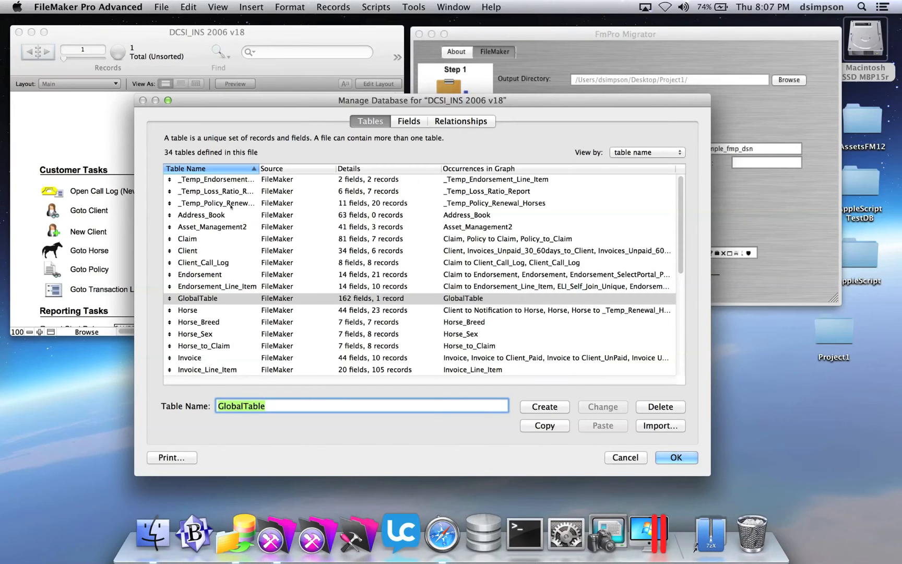
{"action": "left_click", "coordinate": [217, 203]}
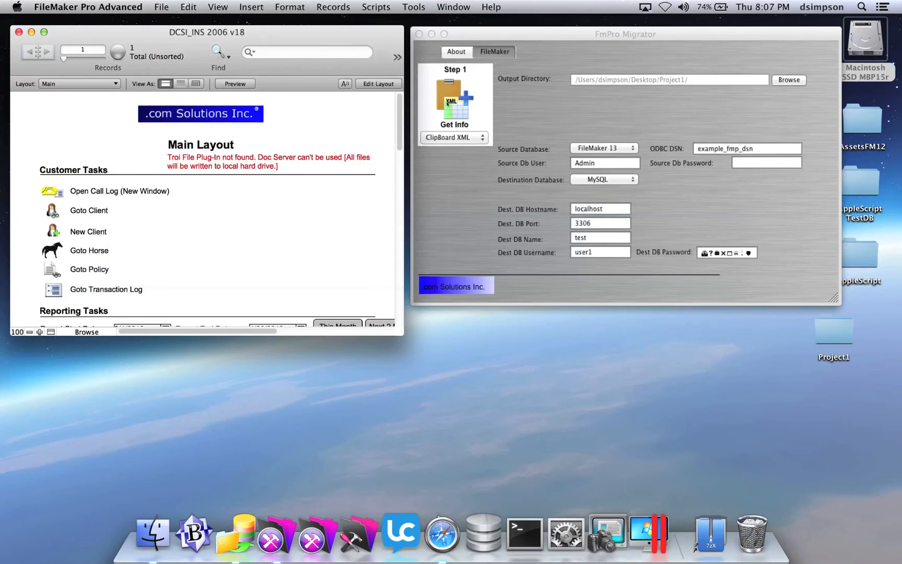
{"action": "left_click", "coordinate": [747, 148]}
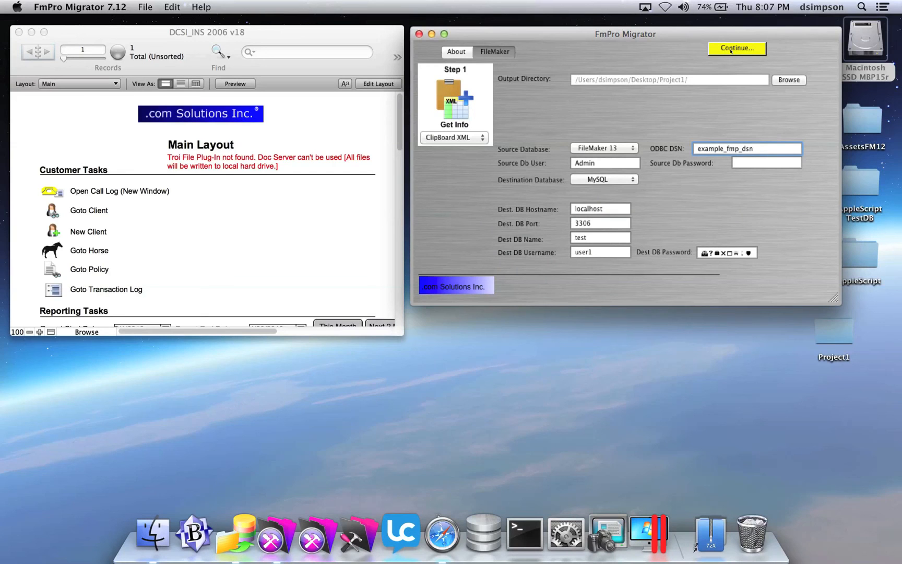
Open the Migration Process window and show the Claim table's fields, selecting Date_Created
{"action": "left_click", "coordinate": [737, 47]}
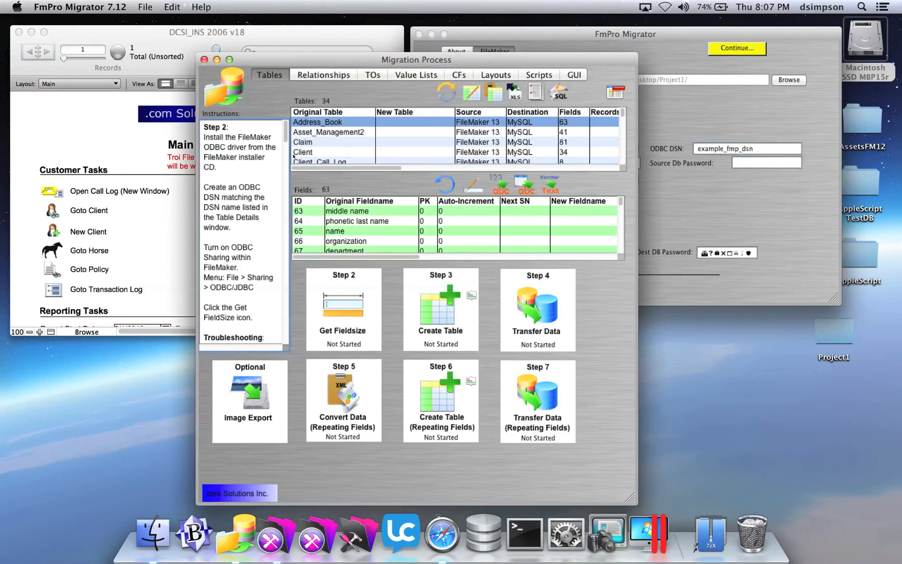
{"action": "left_click", "coordinate": [304, 142]}
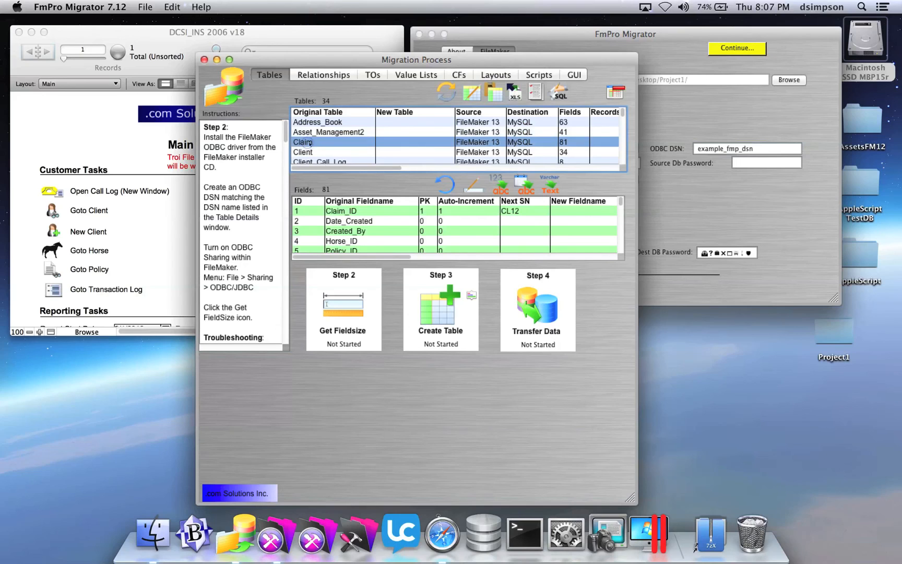
{"action": "left_click", "coordinate": [348, 221]}
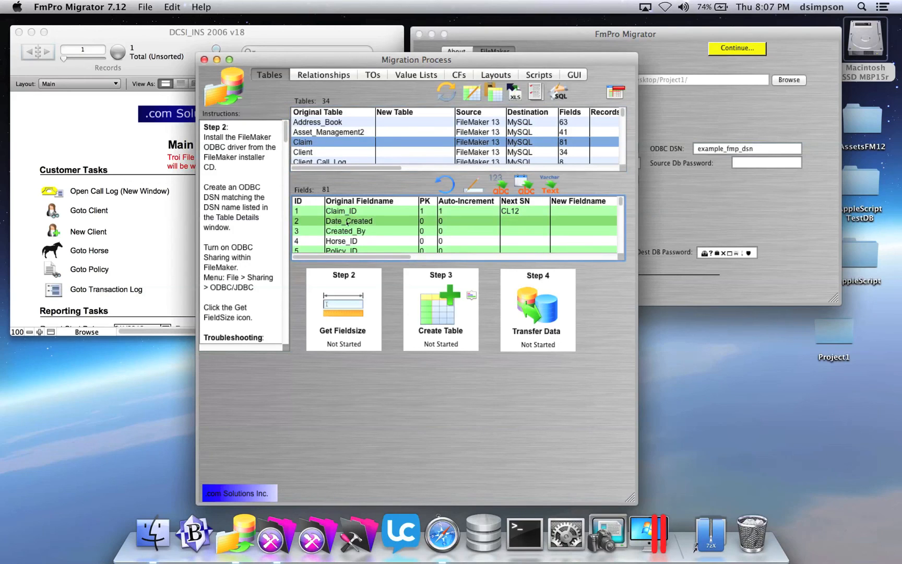